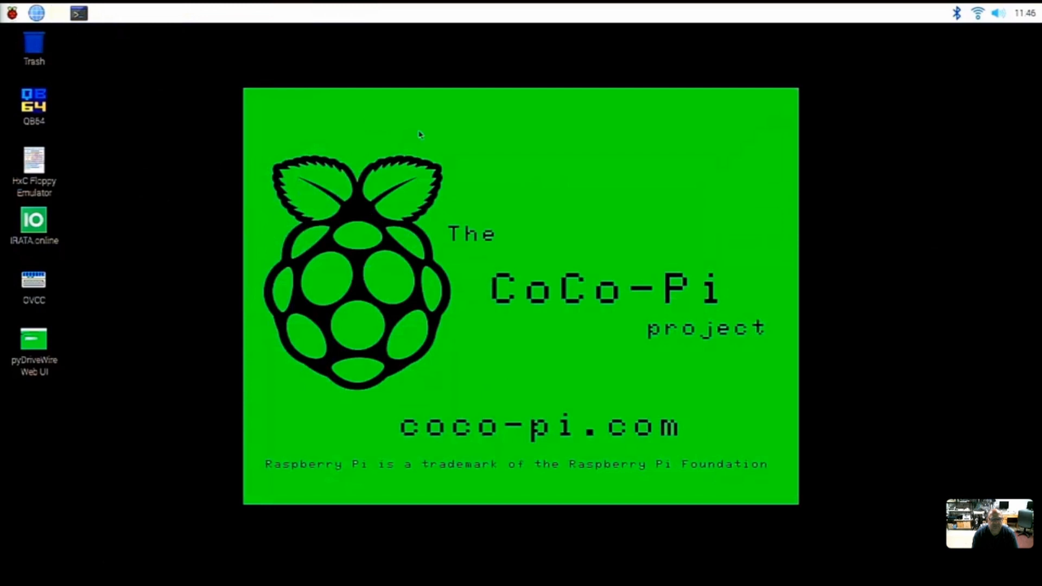
mouse_move(378, 118)
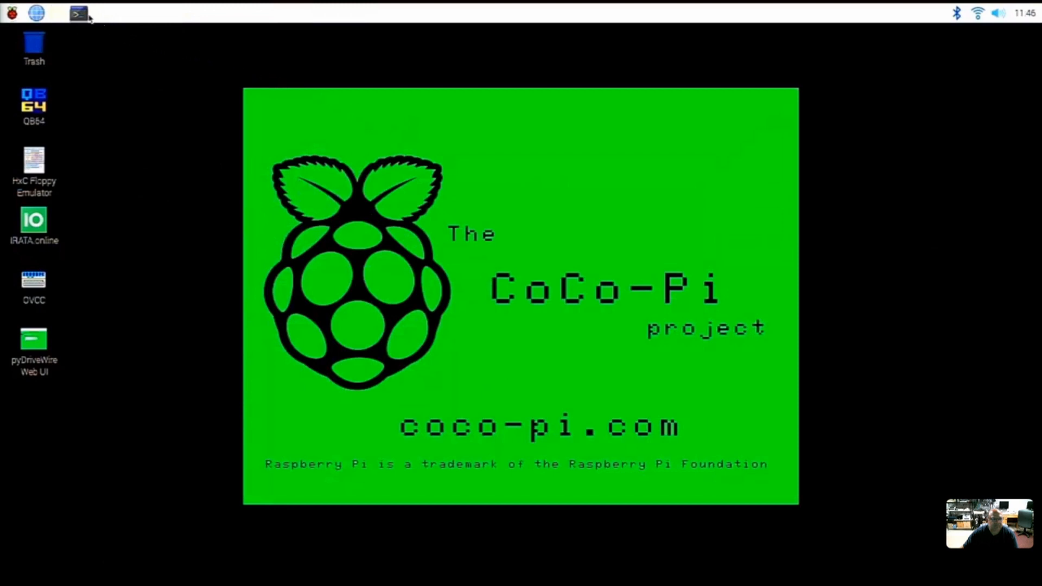
- Launch a new LXTerminal window from the taskbar Terminal launcher
left_click(77, 14)
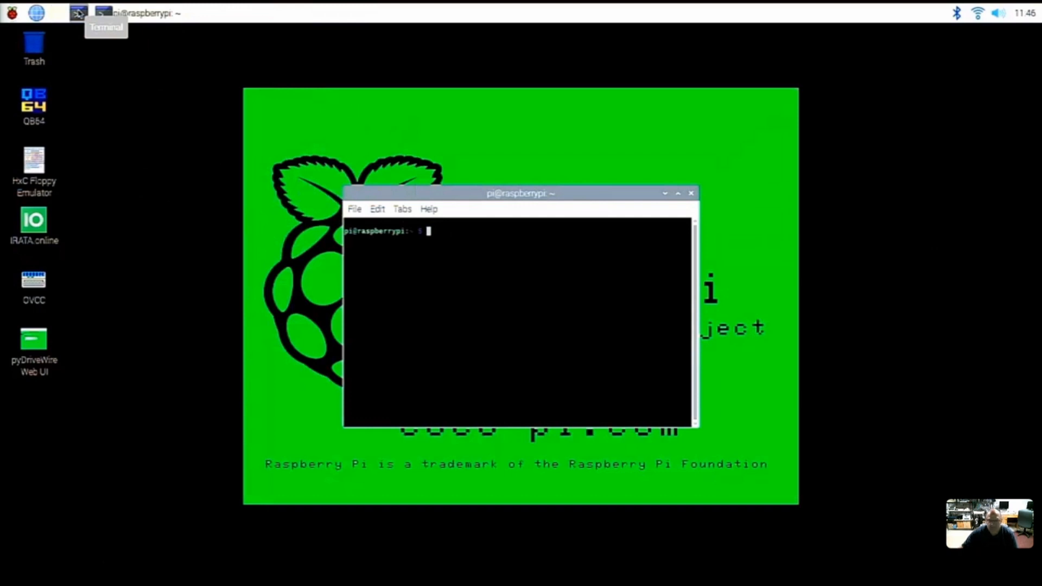
mouse_move(114, 56)
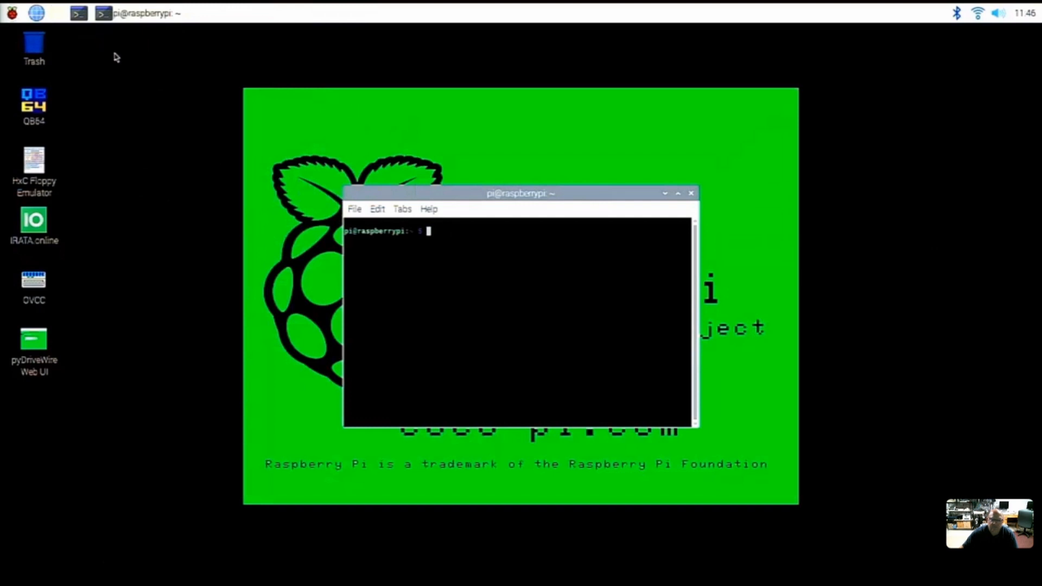
mouse_move(377, 212)
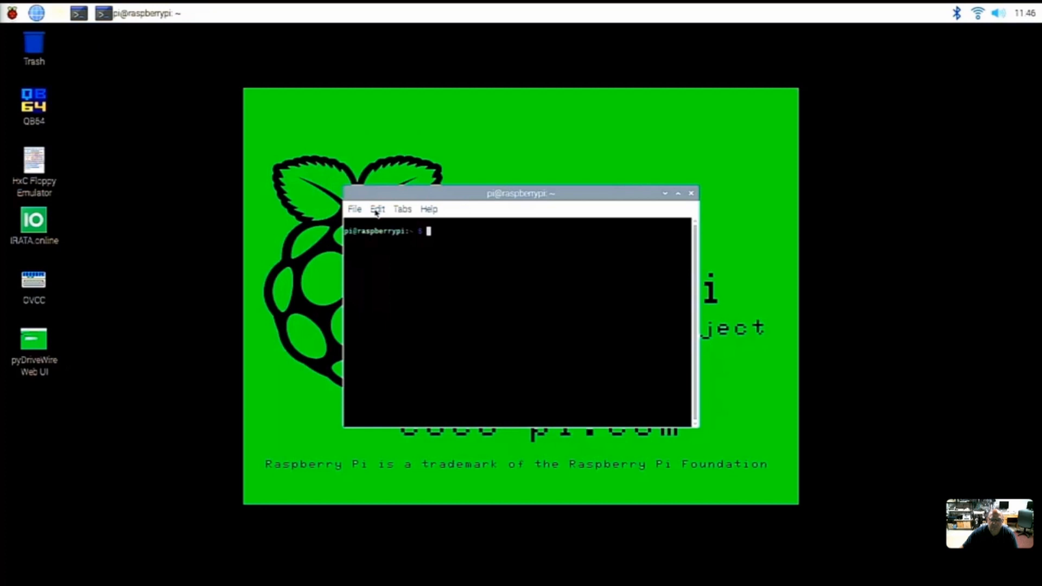
- Set the LXTerminal font size to 24 in Preferences
left_click(377, 209)
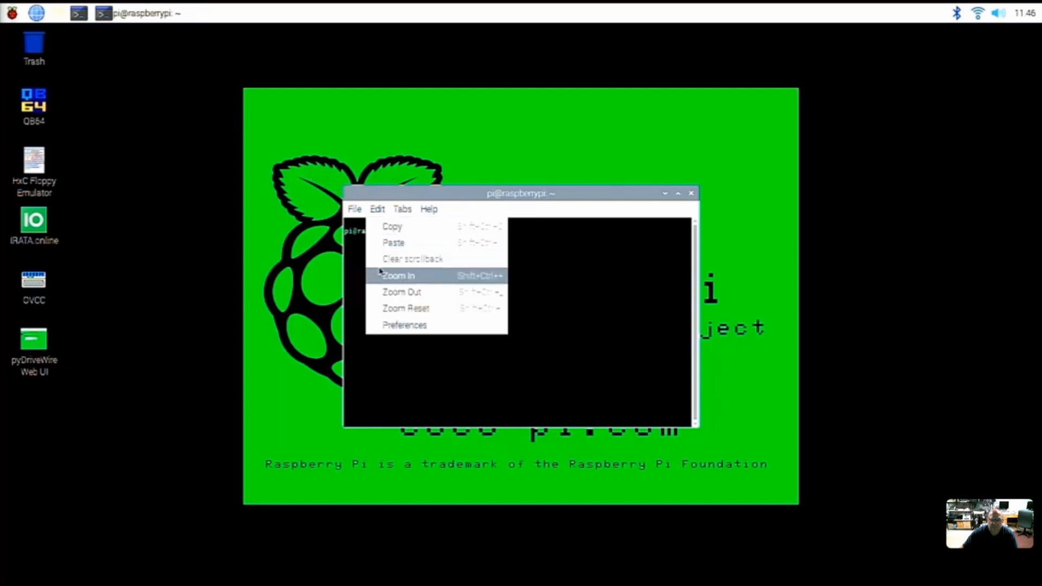
left_click(404, 325)
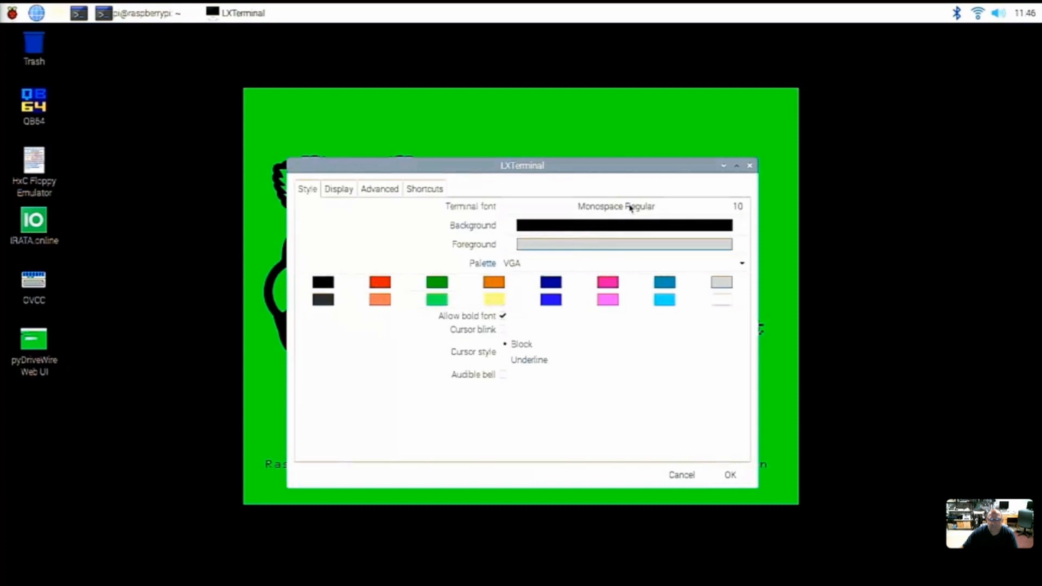
left_click(617, 207)
type("24")
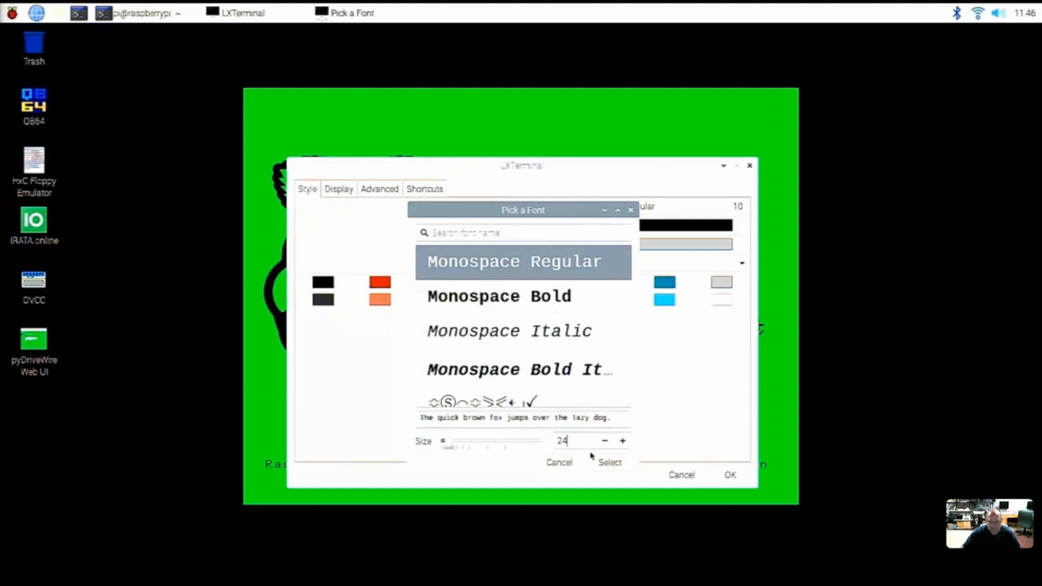
left_click(610, 462)
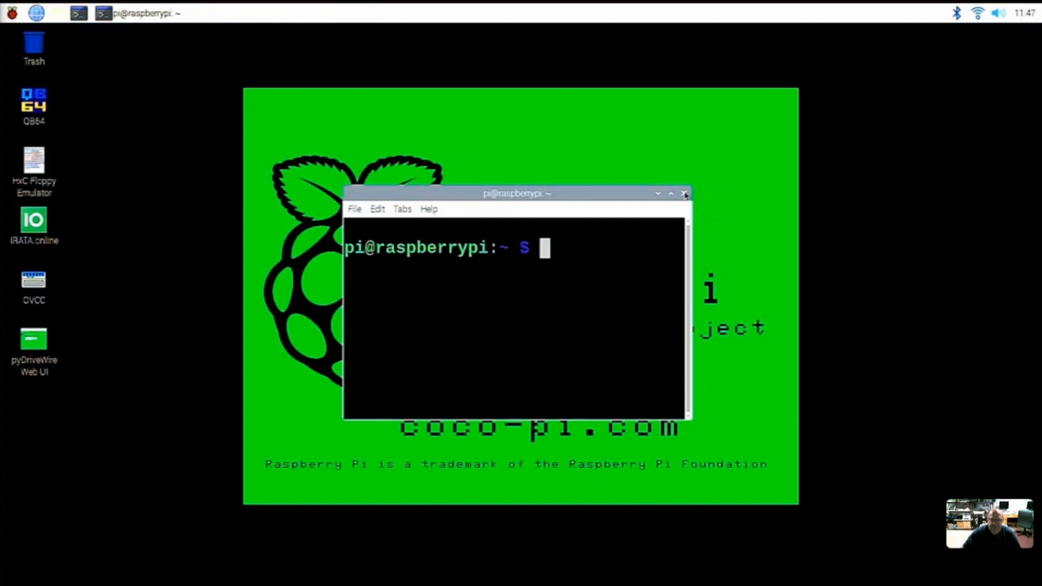
- Relaunch the terminal maximized and run 'menu' to show the CoCo-Pi menu
left_click(684, 194)
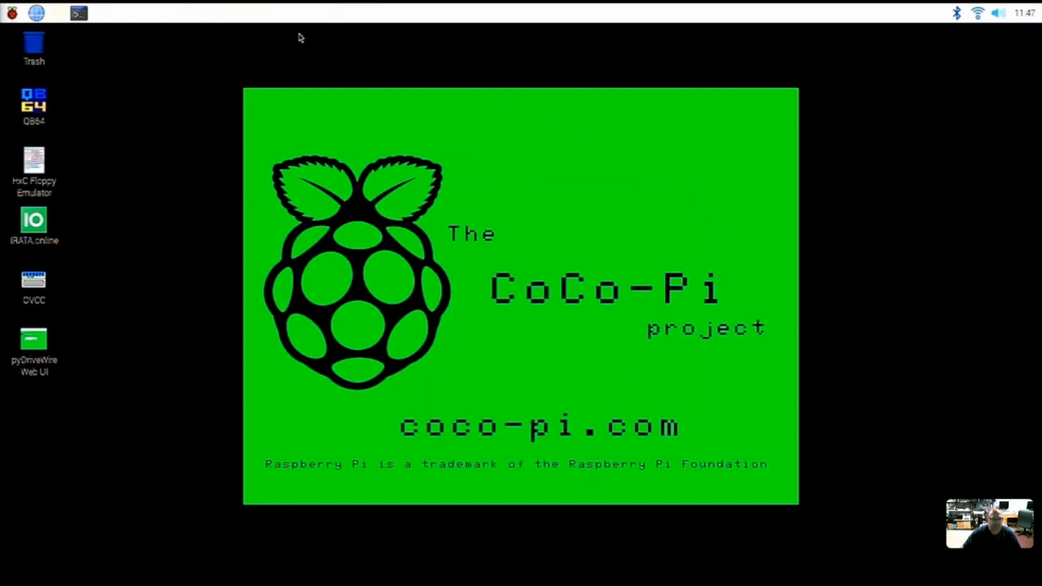
left_click(77, 15)
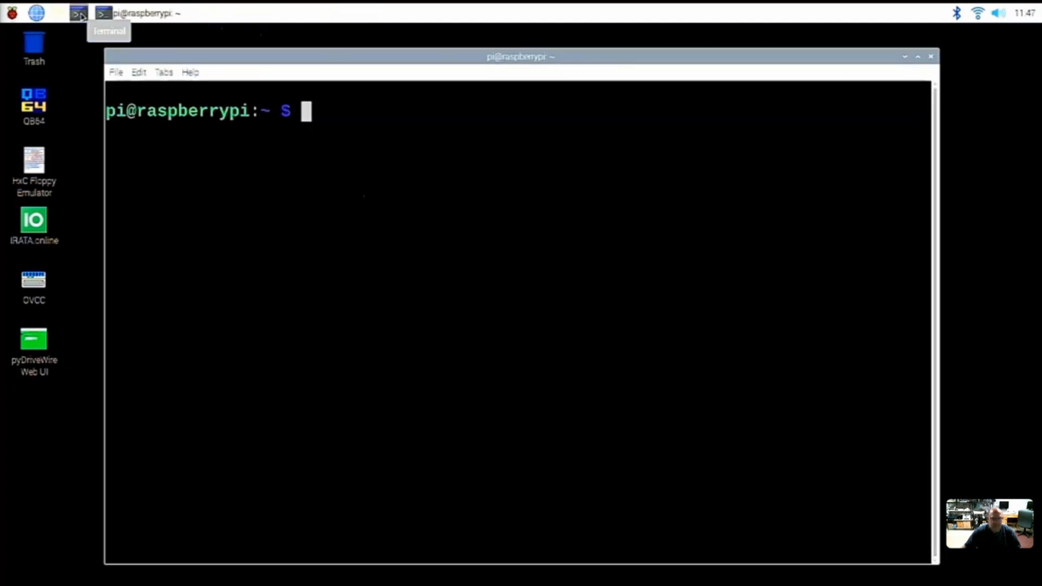
type("me")
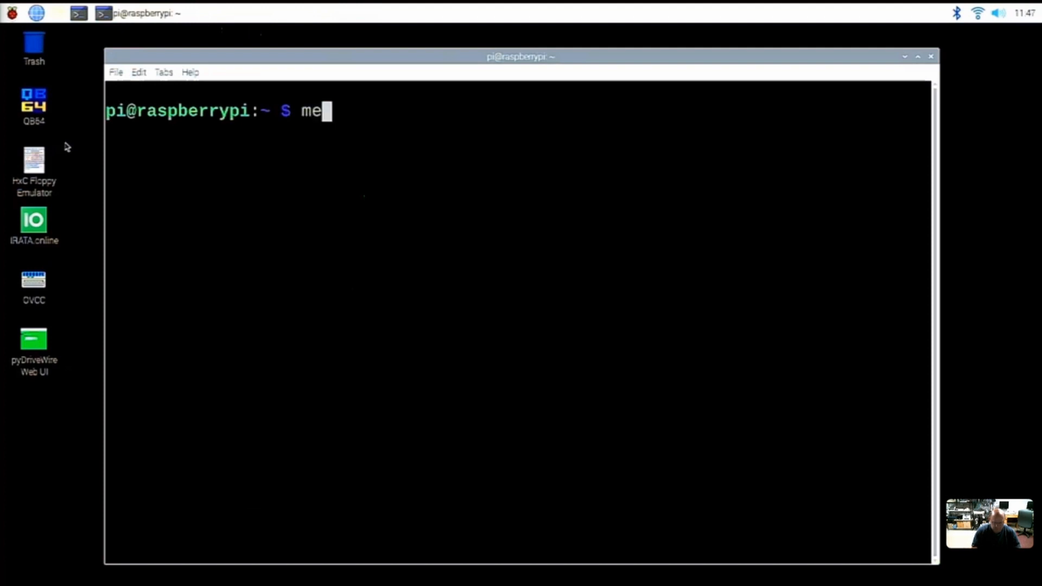
type("nu")
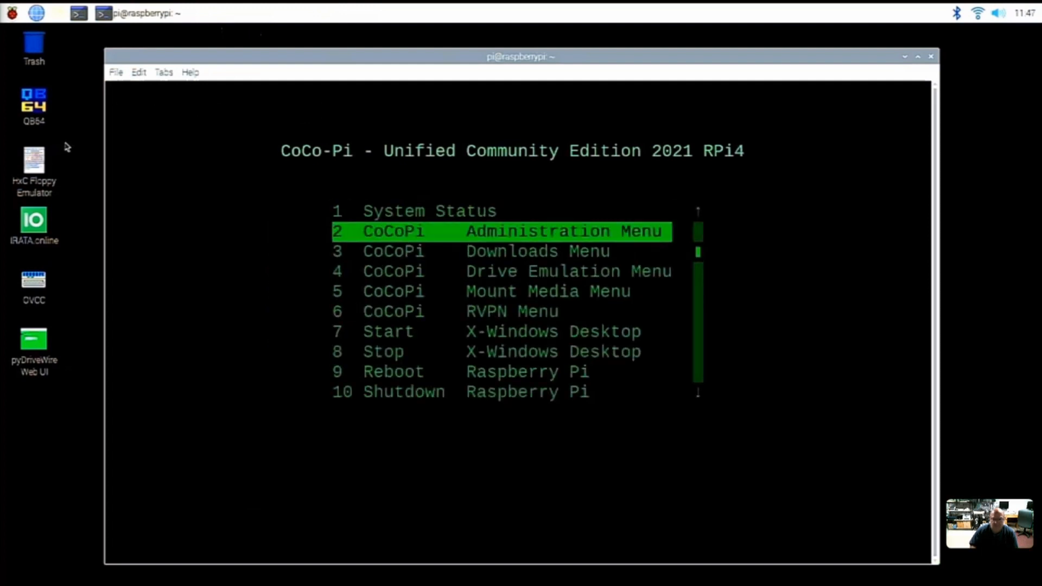
- Run the ROM images download from the Downloads menu, continuing past the backup warning
key("Down")
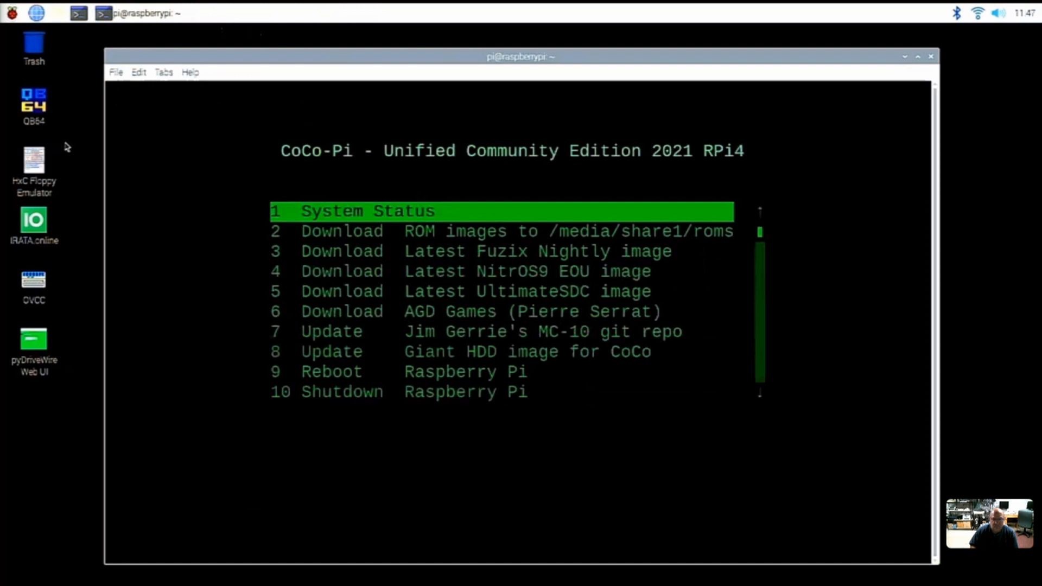
key("Down")
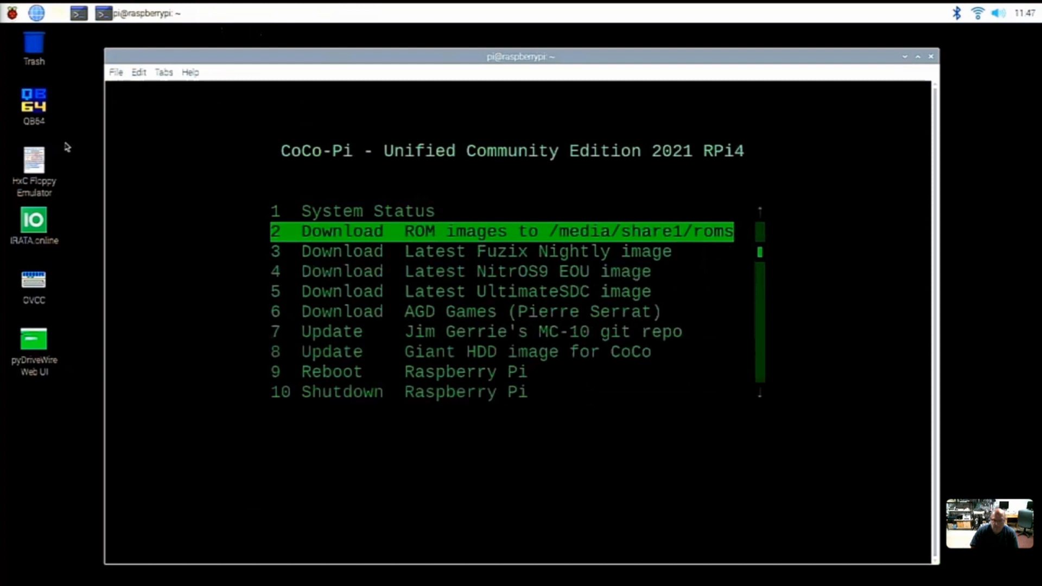
key("Return")
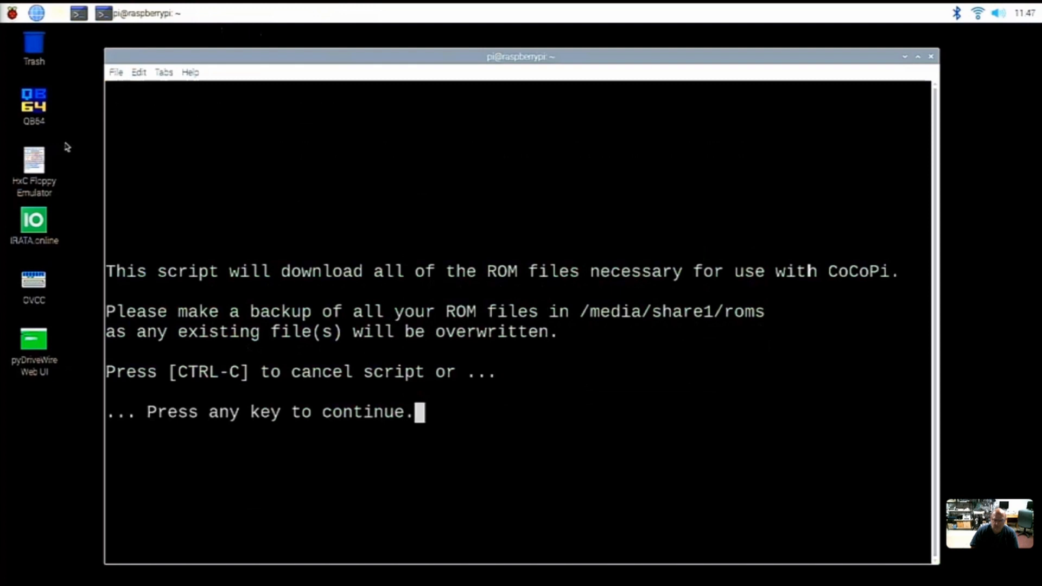
key("enter")
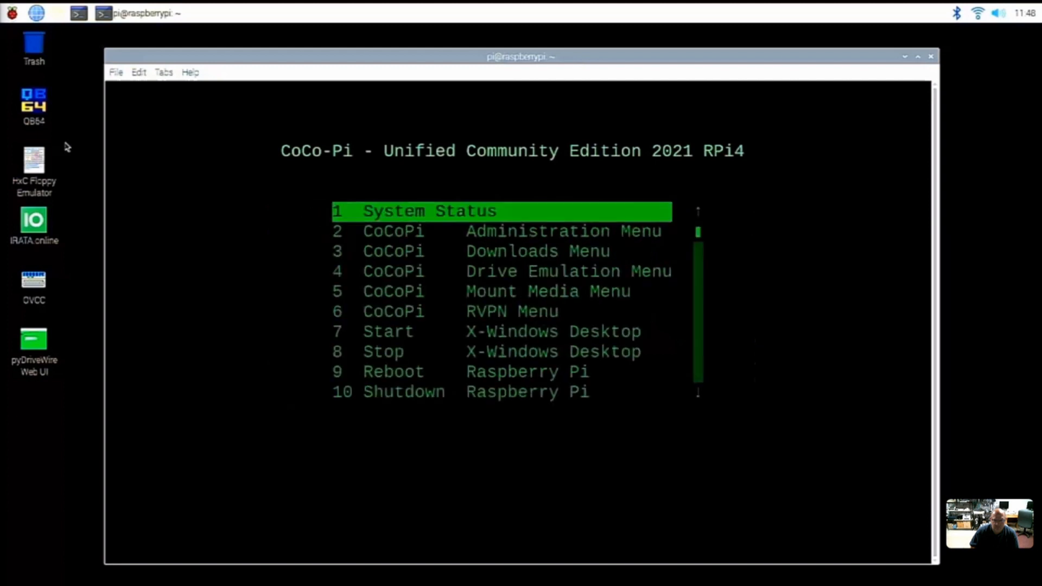
- Open the MAME package installer to list the available .deb packages
key("Down")
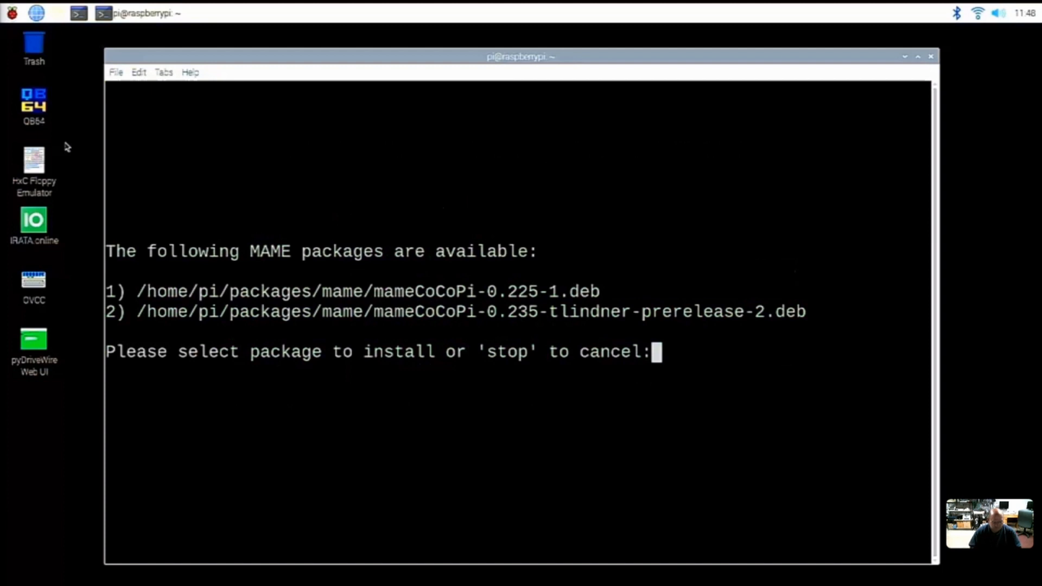
- Choose option 2, mameCoCoPi-0.235-tlindner-prerelease-2.deb, to install
type("2")
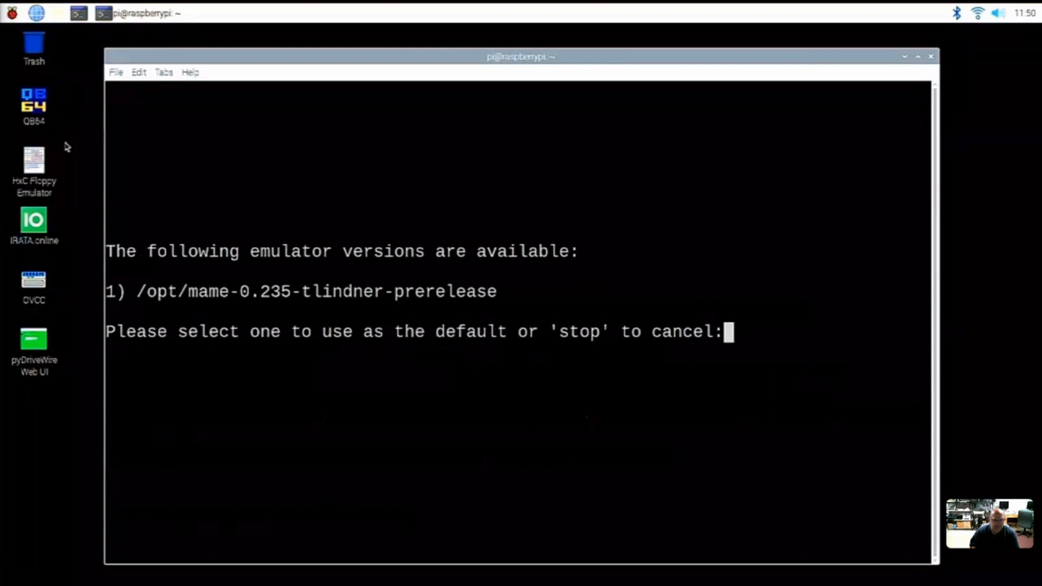
- Set /opt/mame-0.235-tlindner-prerelease as the default MAME with option 1
type("1")
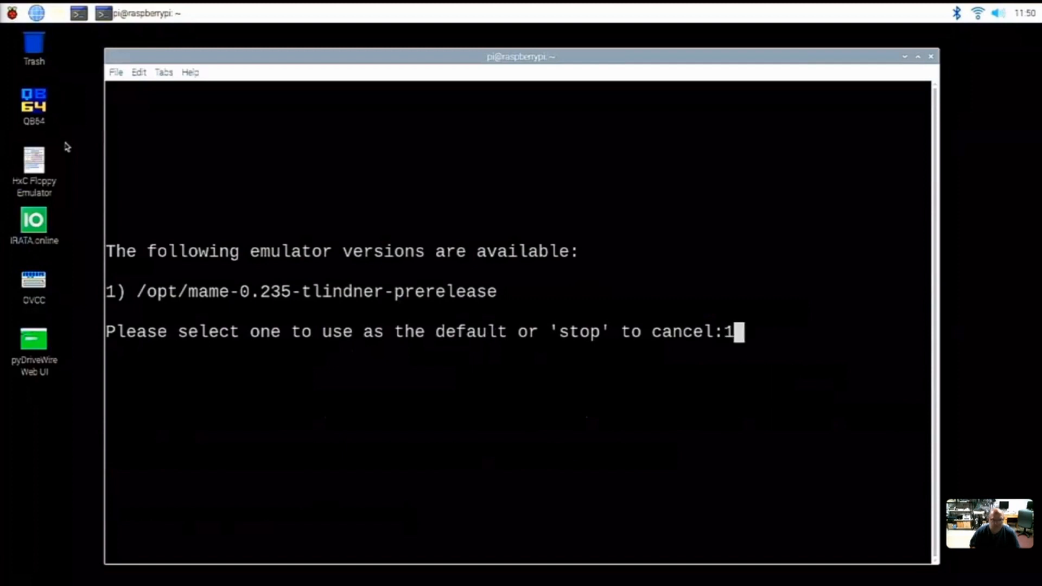
key("enter")
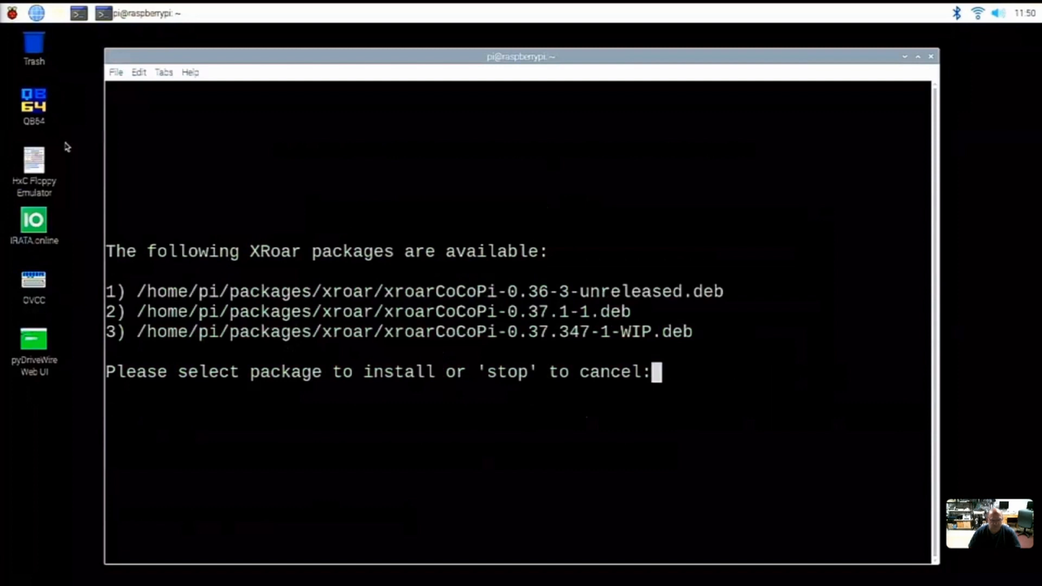
- Choose option 3, xroarCoCoPi-0.37.347-1-WIP.deb, to install
type("3")
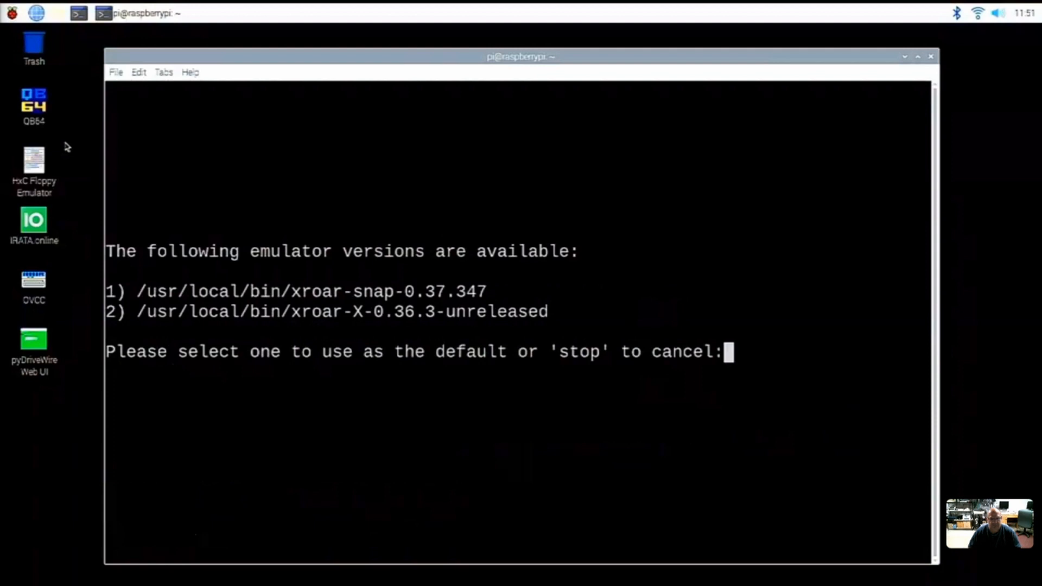
type("1")
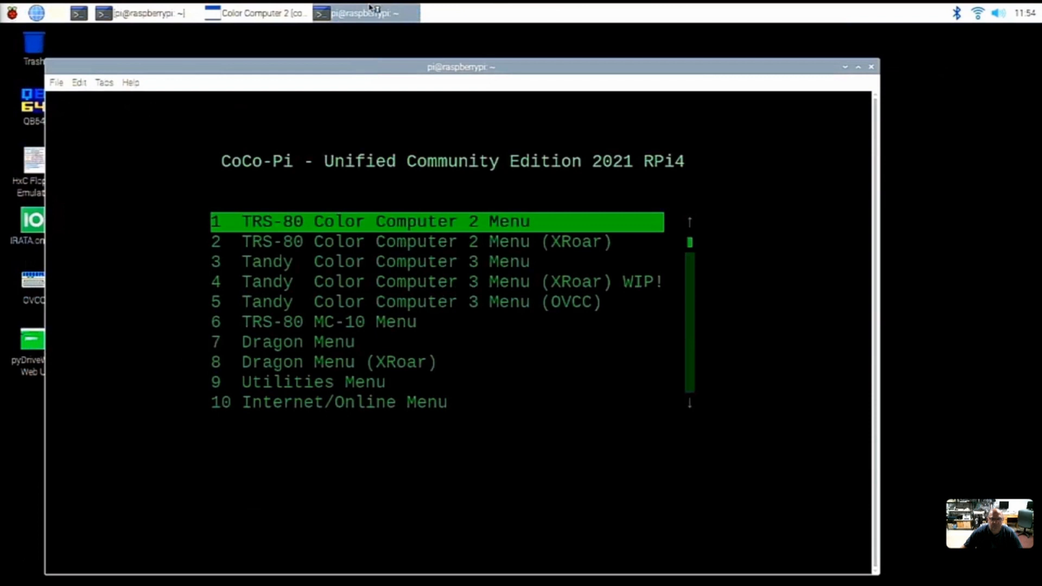
- Select 'TRS-80 Color Computer 2 Menu (XRoar)' to launch XRoar
key("Down")
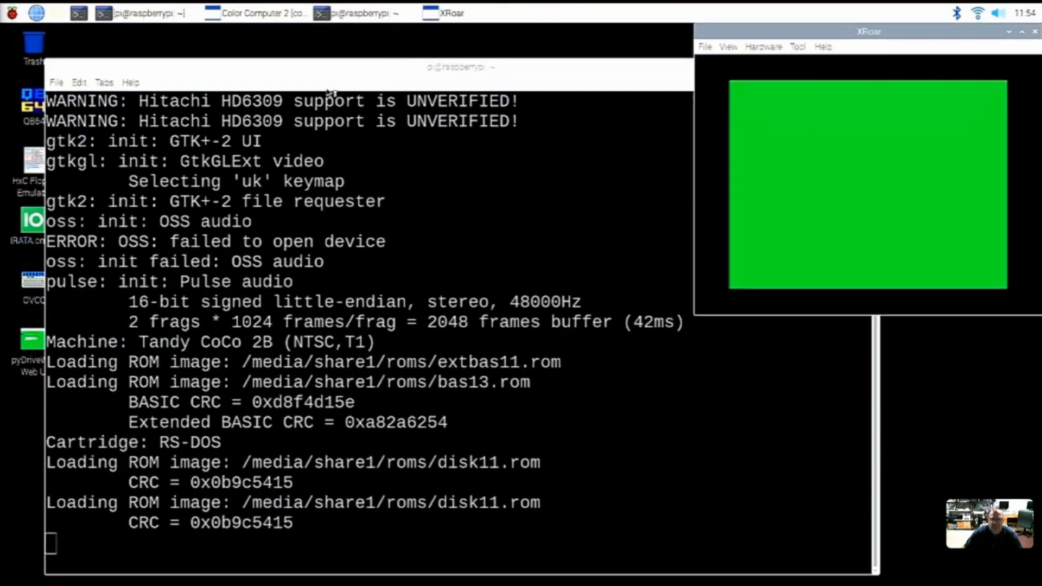
- Minimize the terminal and place MAME on the left, XRoar on the right
left_click(461, 66)
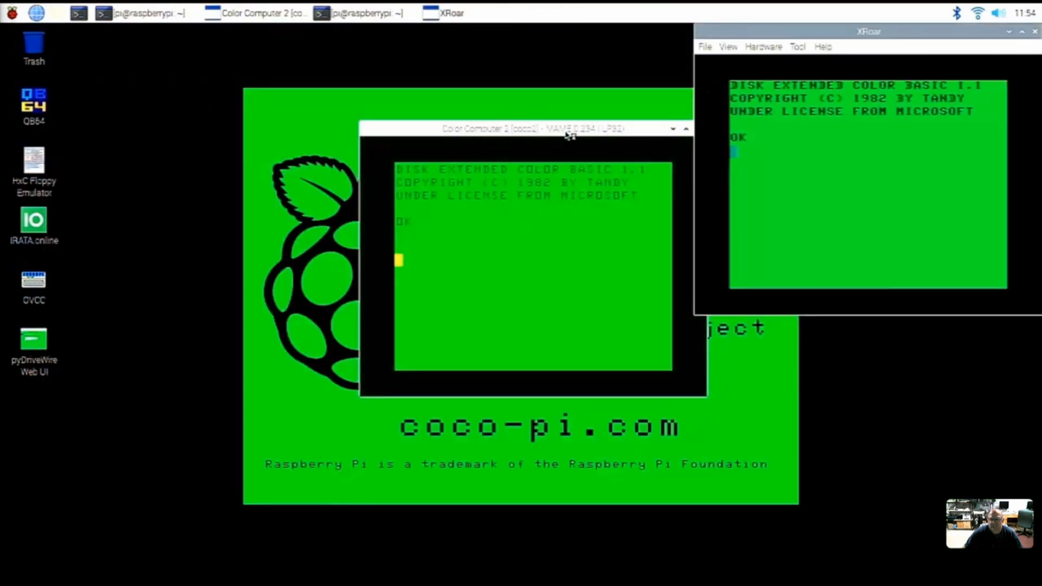
left_click_drag(568, 128, 389, 90)
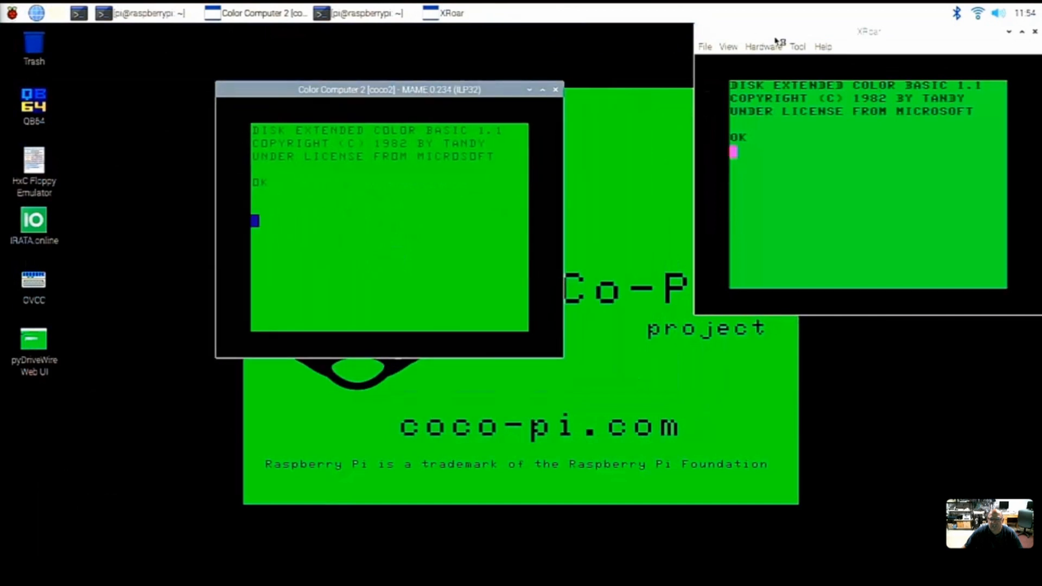
left_click_drag(865, 31, 809, 90)
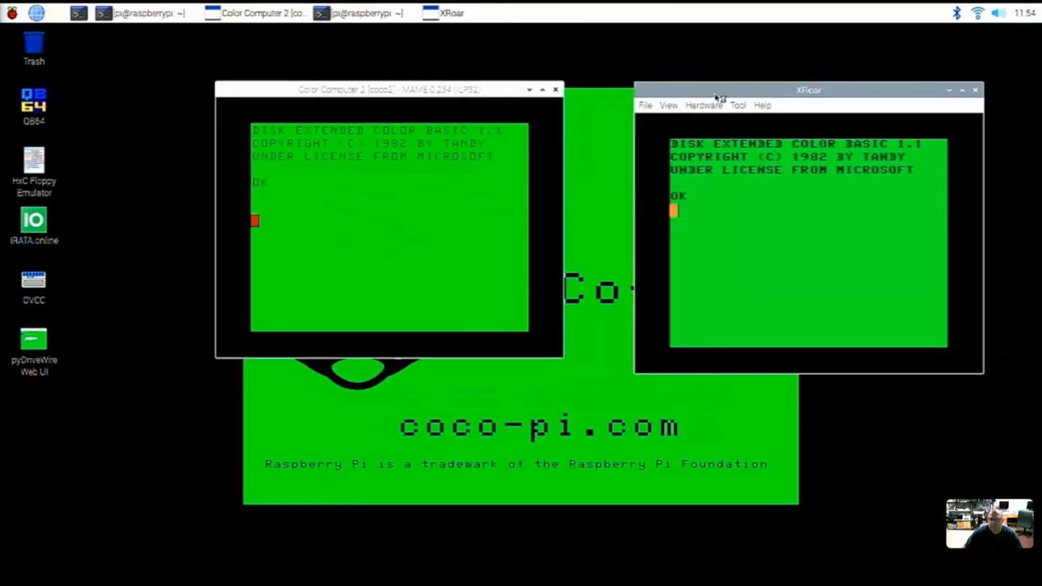
mouse_move(710, 43)
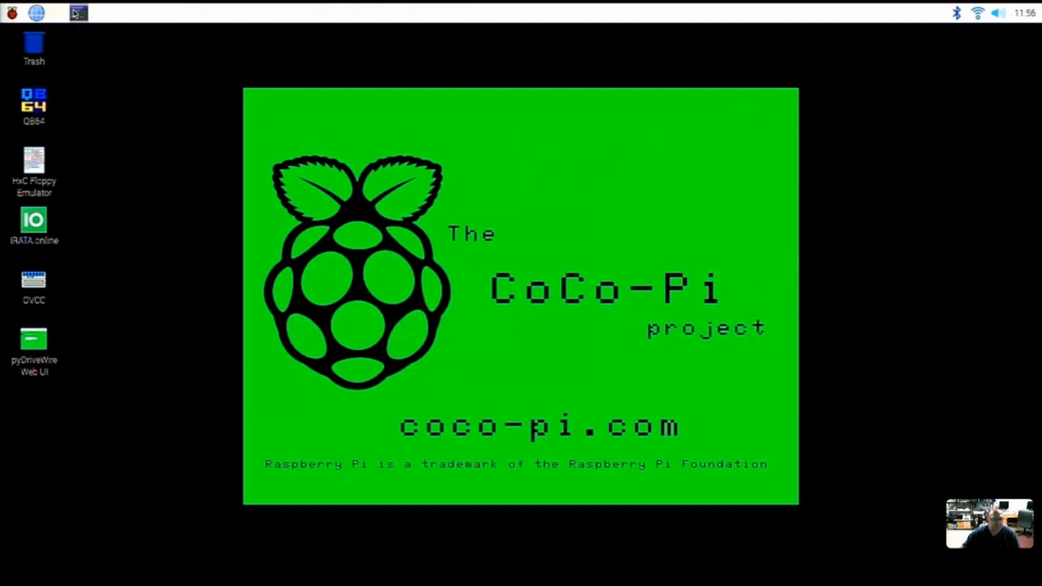
- Open a new terminal window and enter 'menu' at the shell prompt, not yet run
left_click(75, 13)
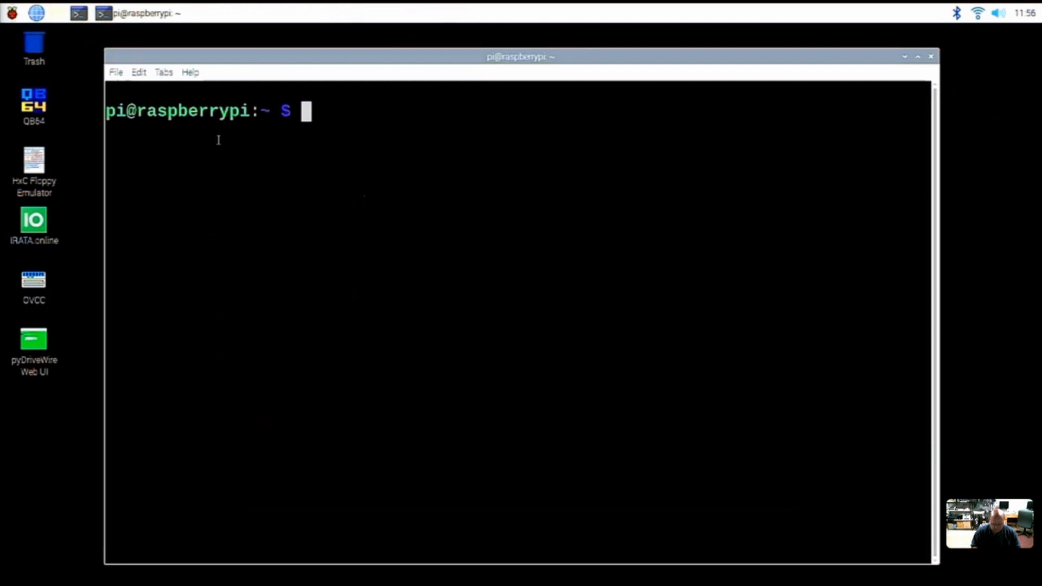
type("menu")
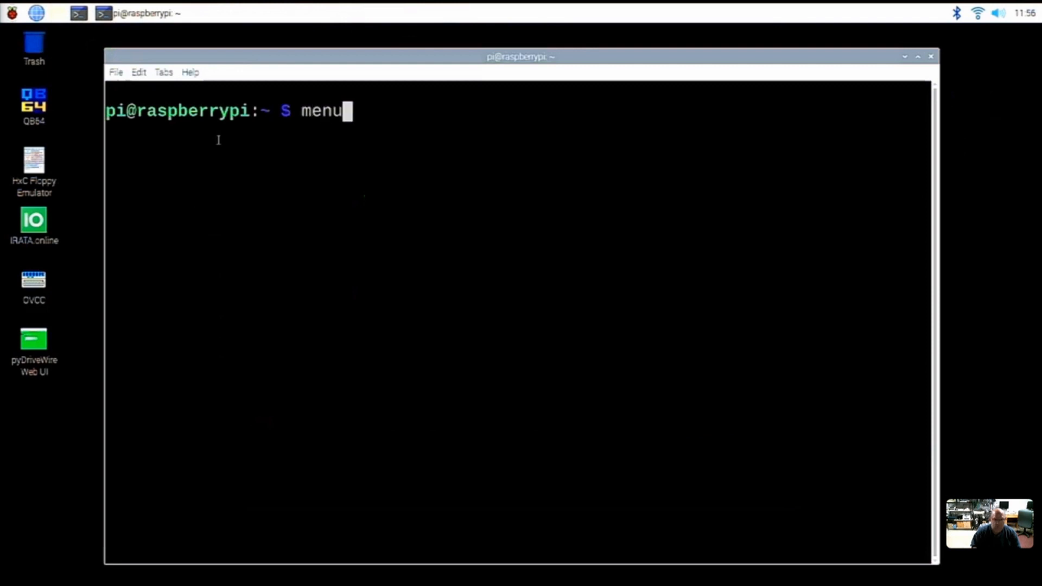